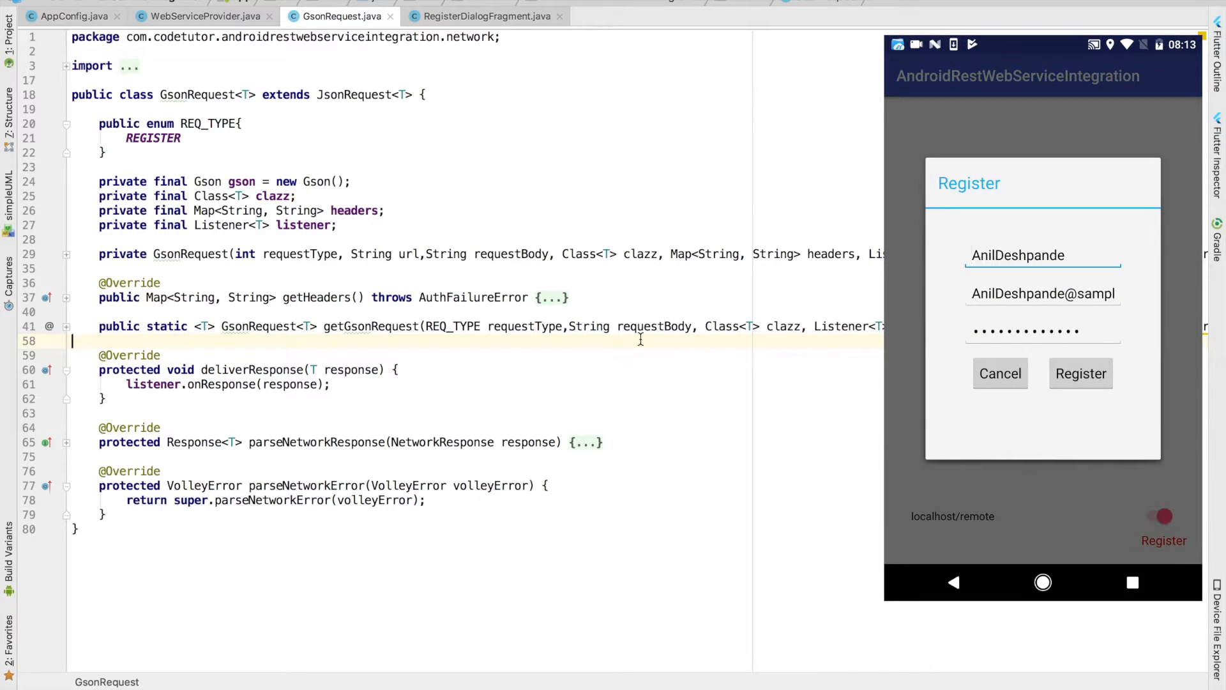
Submit the author registration in the emulator and expand GsonRequest's parseNetworkResponse method.
left_click(1079, 373)
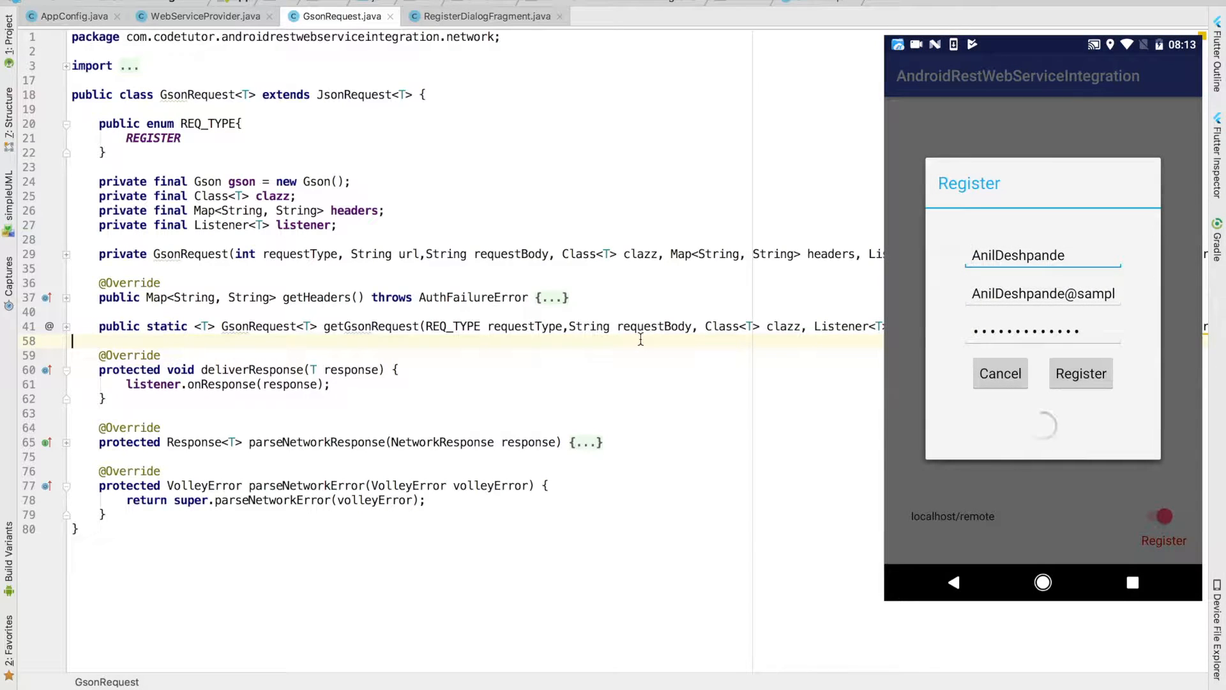
left_click(1079, 373)
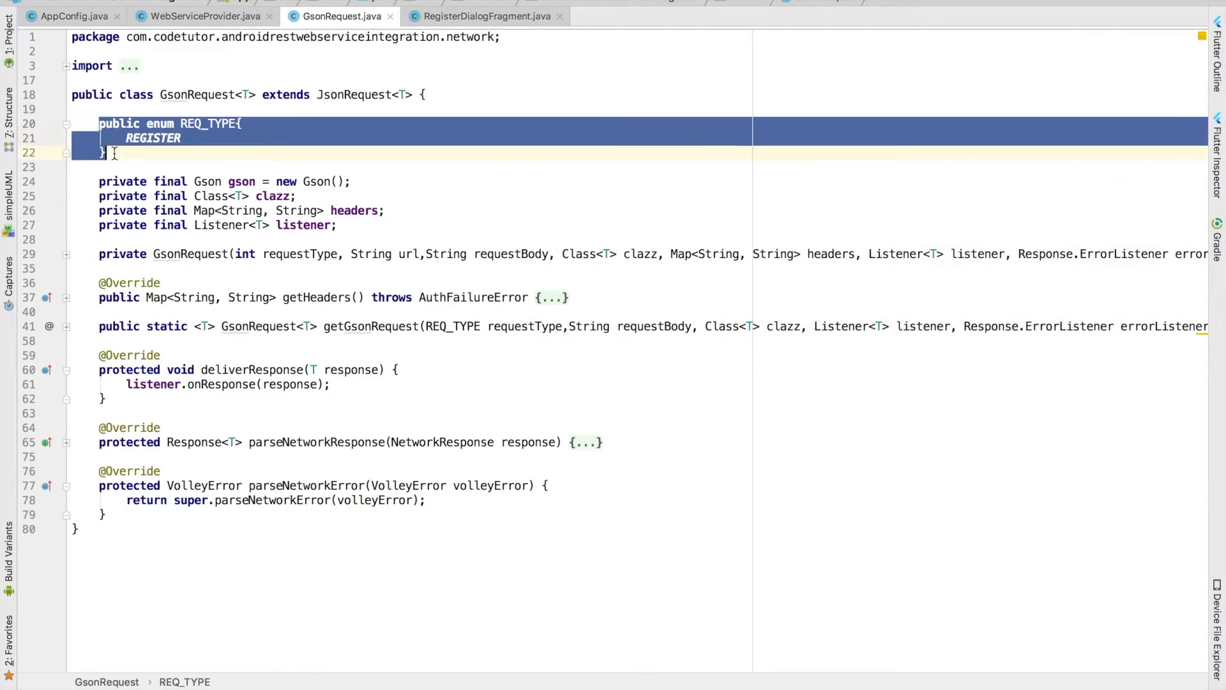
double_click(198, 95)
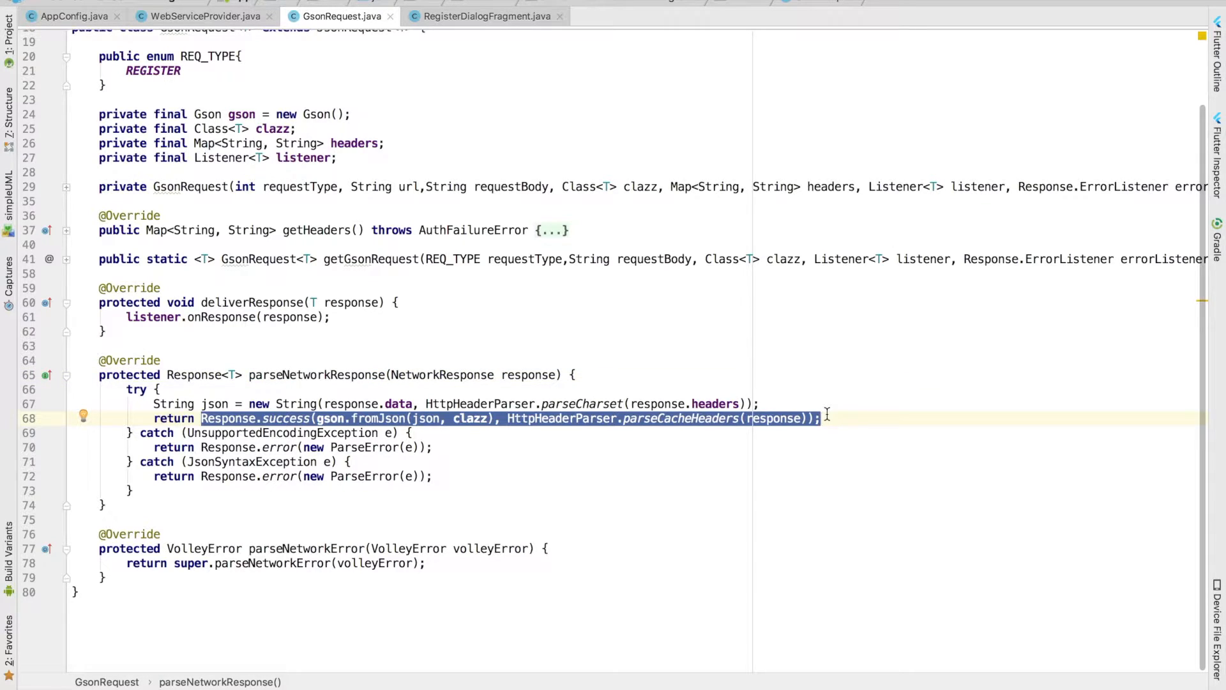
Unfold getGsonRequest to show its switch mapping REGISTER to the POST registration URL.
scroll("down", 3)
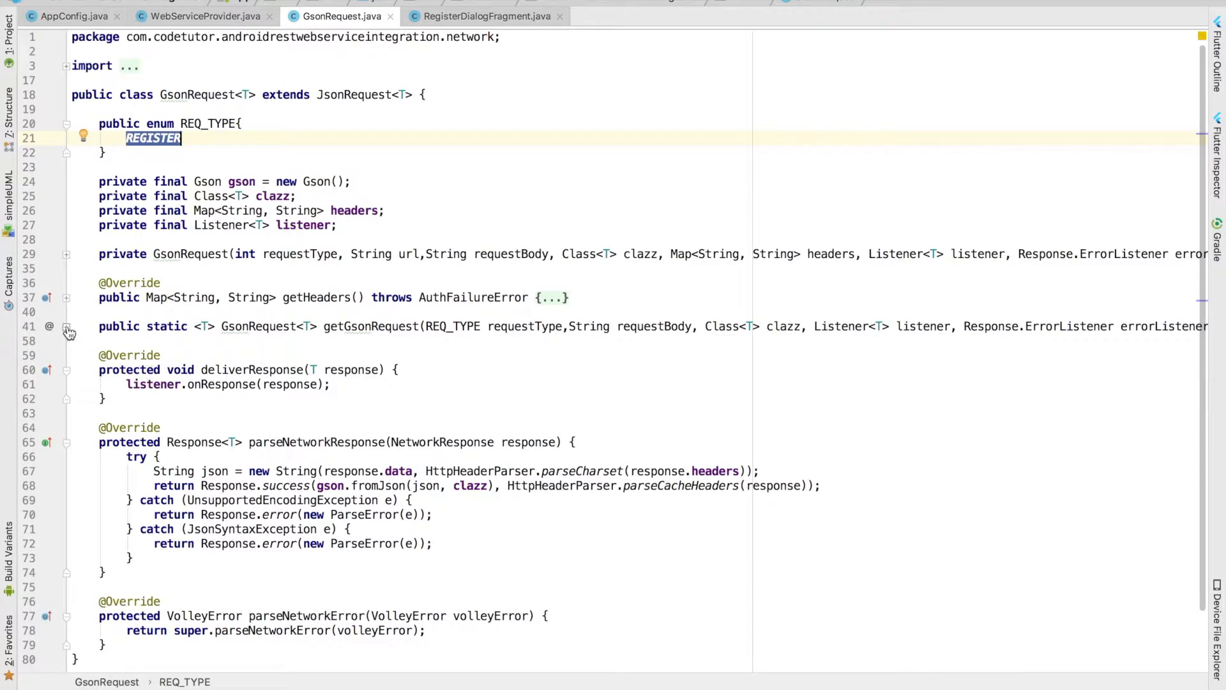
left_click(67, 330)
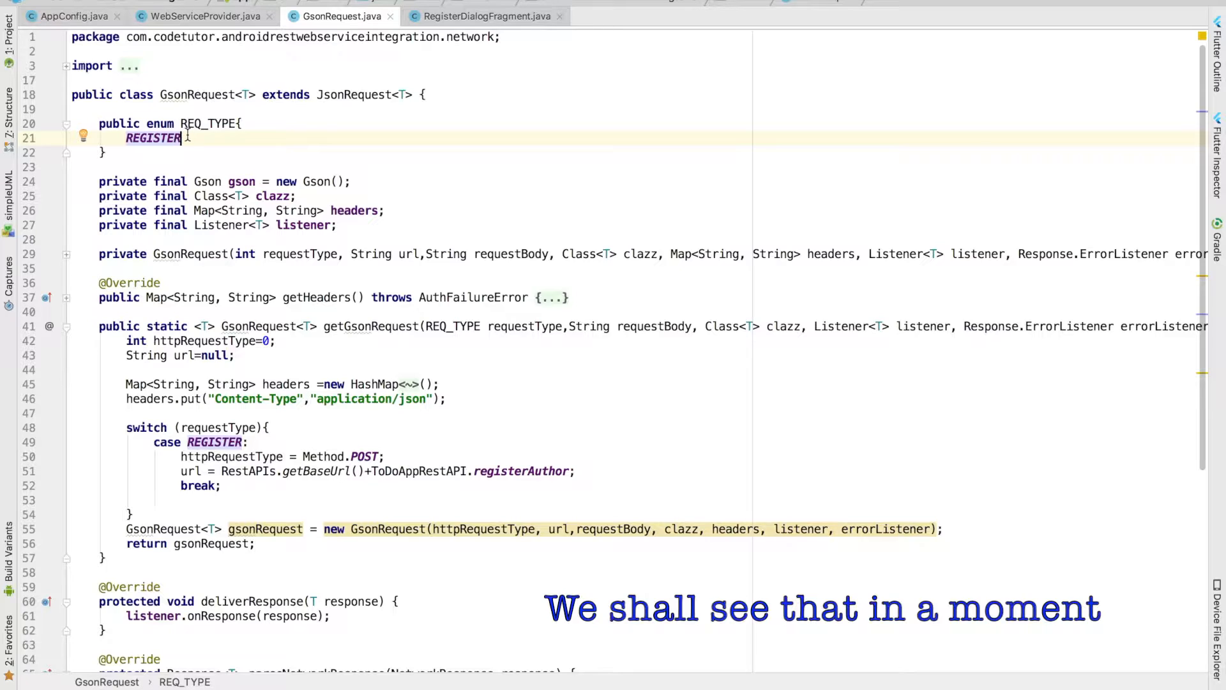
left_click_drag(126, 340, 249, 442)
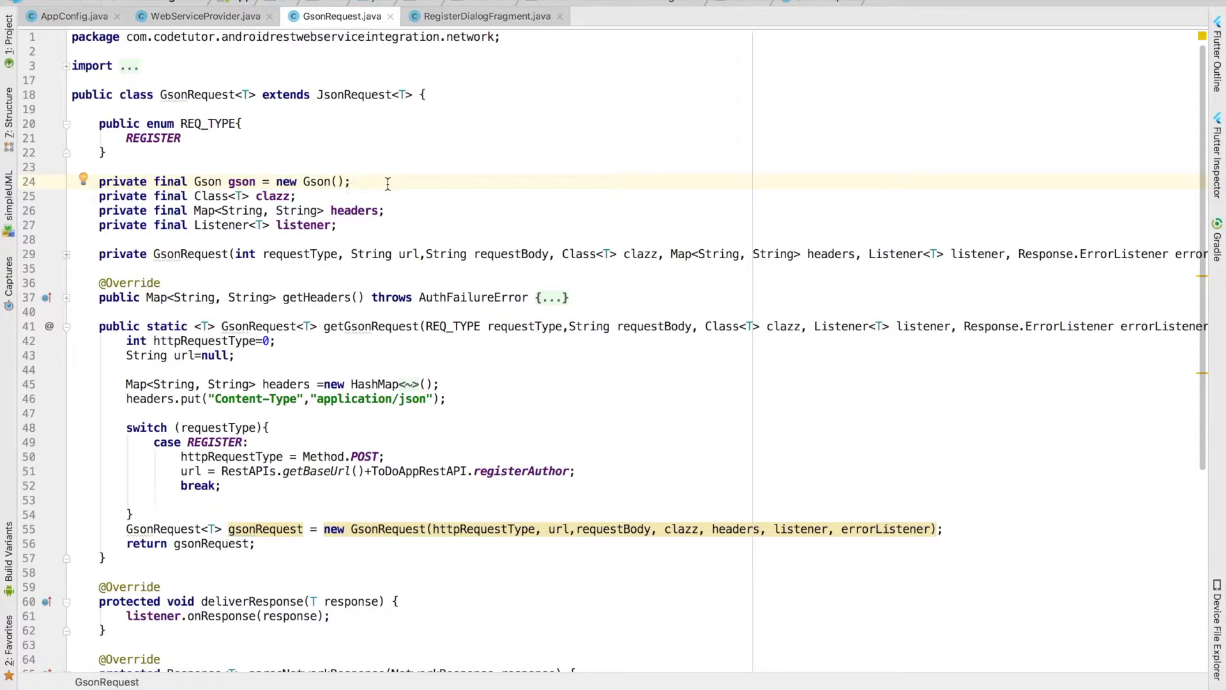
double_click(150, 138)
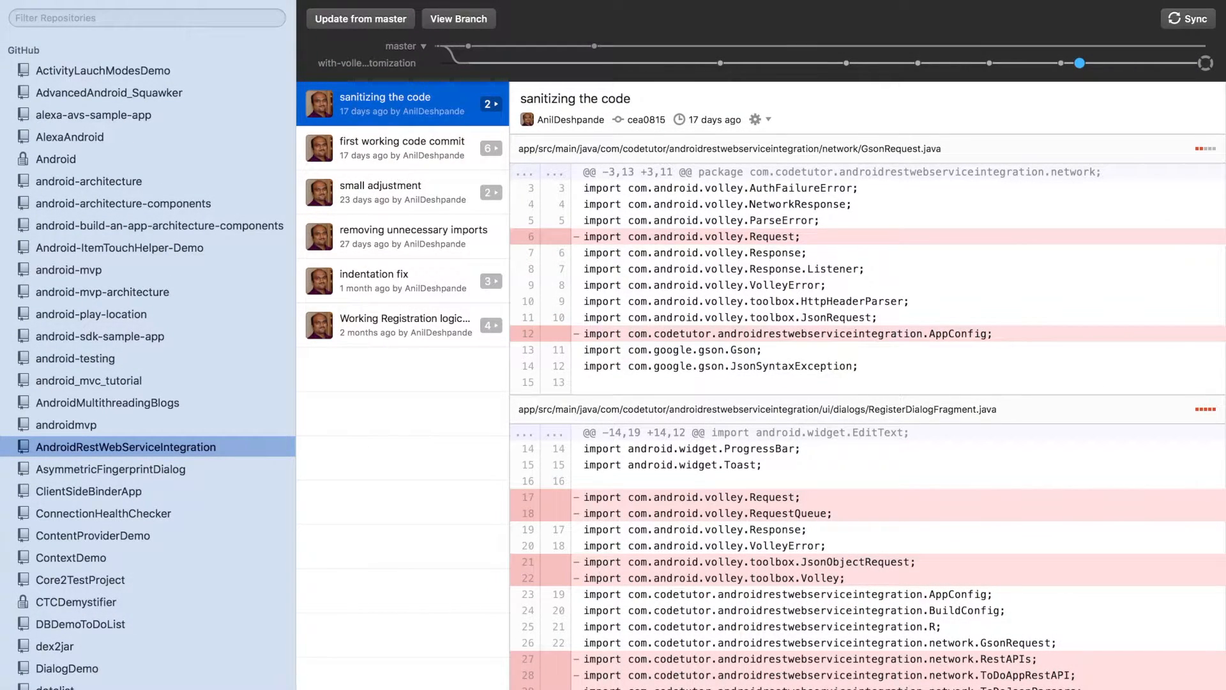
Switch GitHub Desktop to the with-refactored-volley branch.
left_click(404, 45)
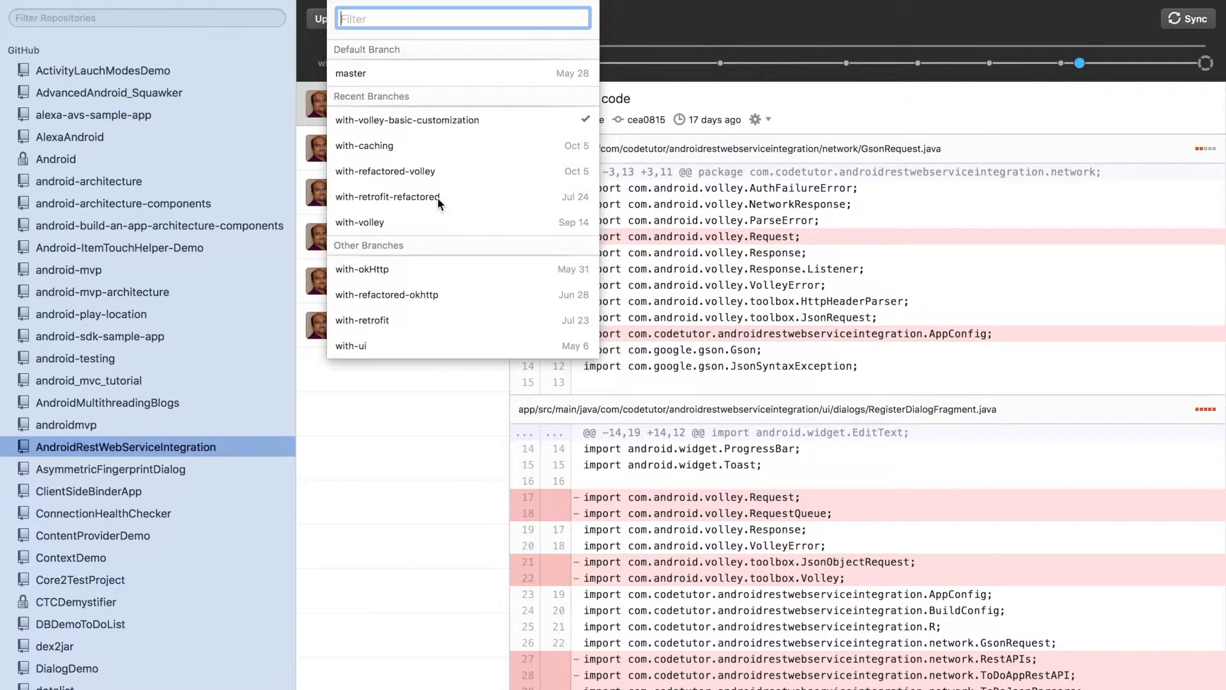
mouse_move(404, 174)
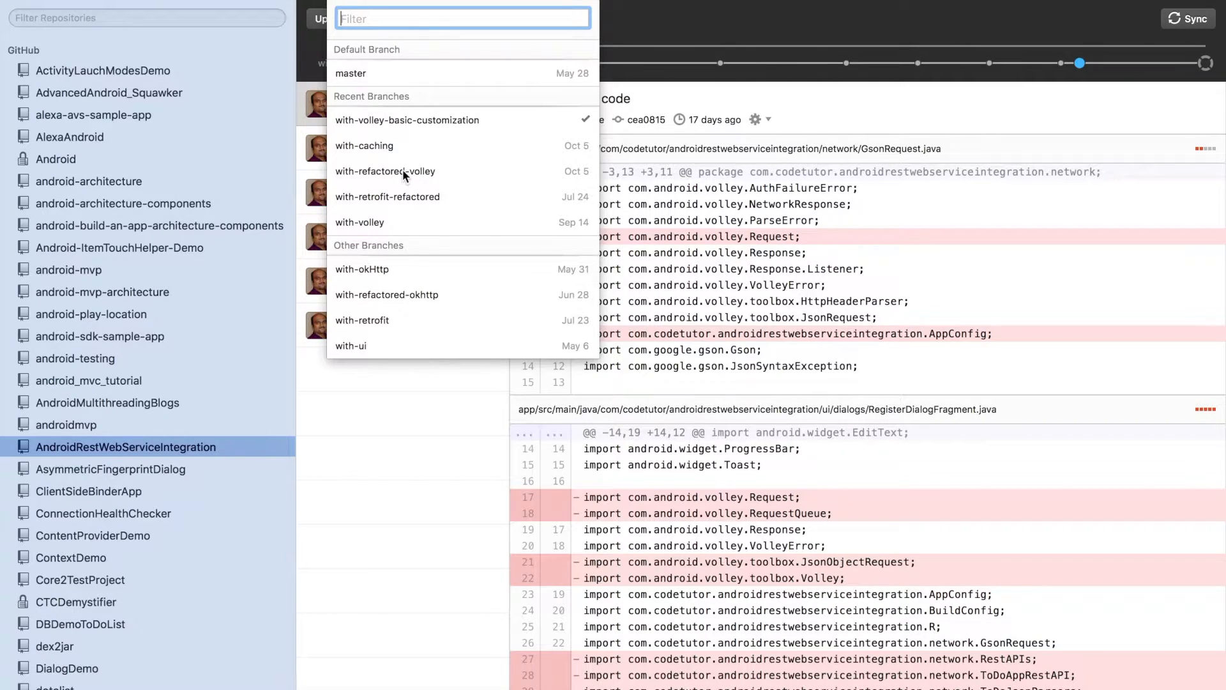
left_click(384, 171)
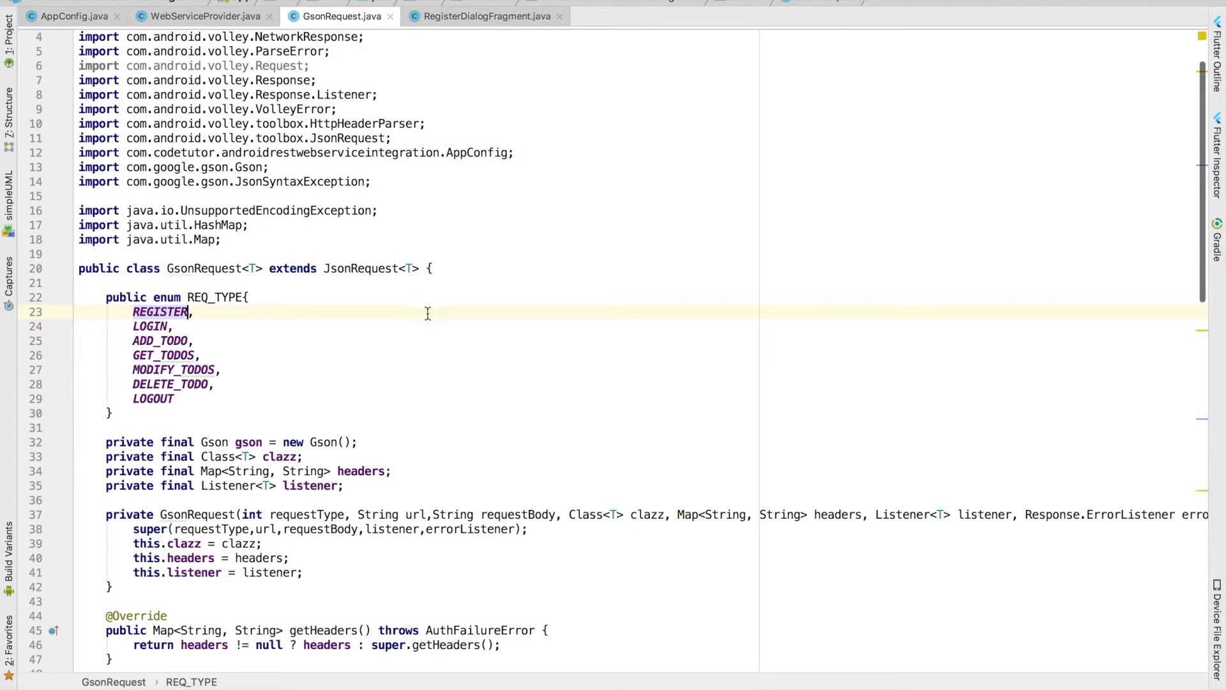
scroll("down", 3)
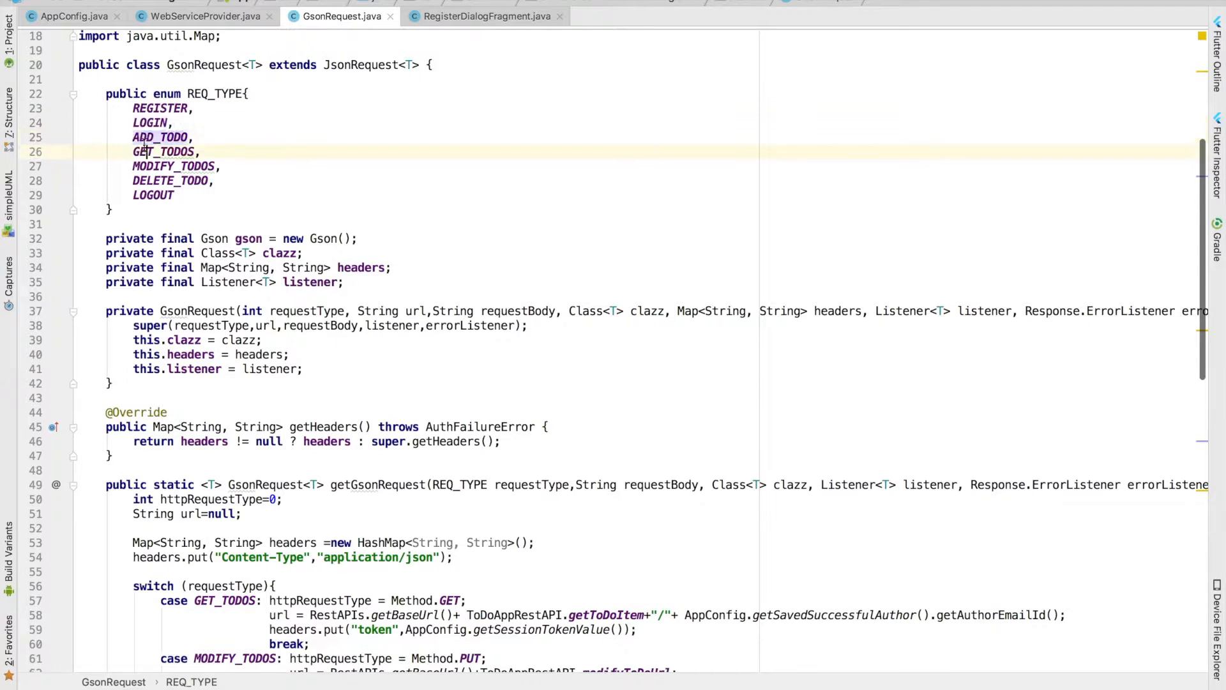
scroll("down", 3)
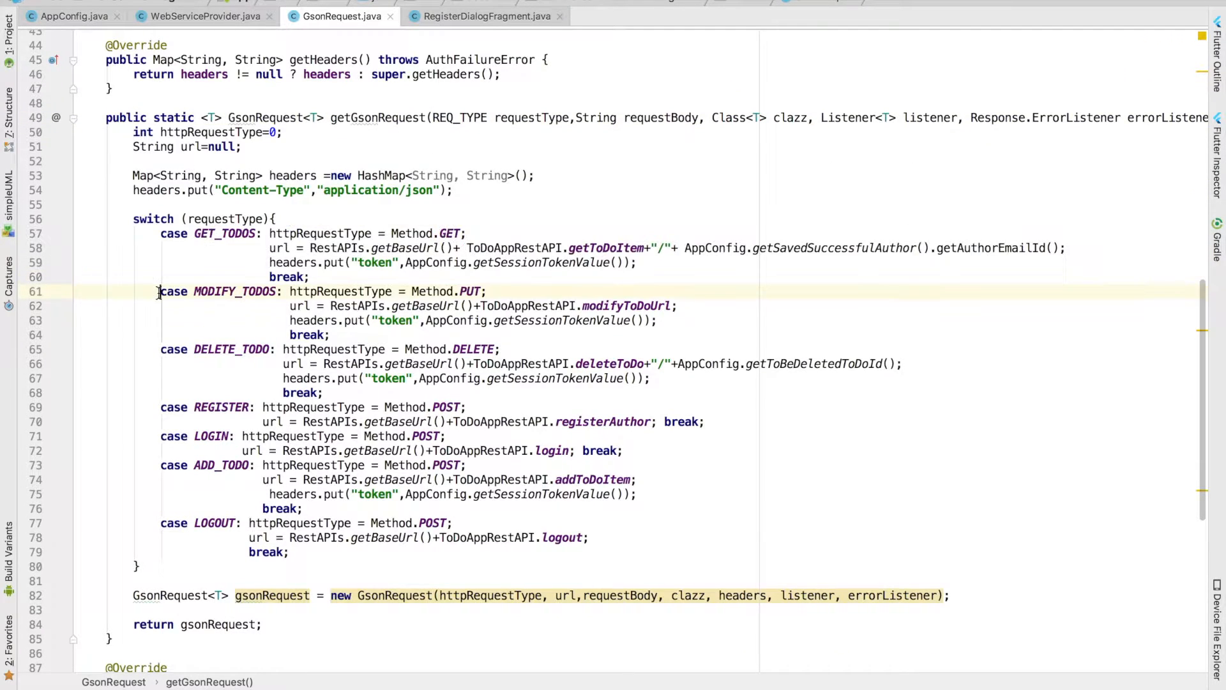
double_click(229, 233)
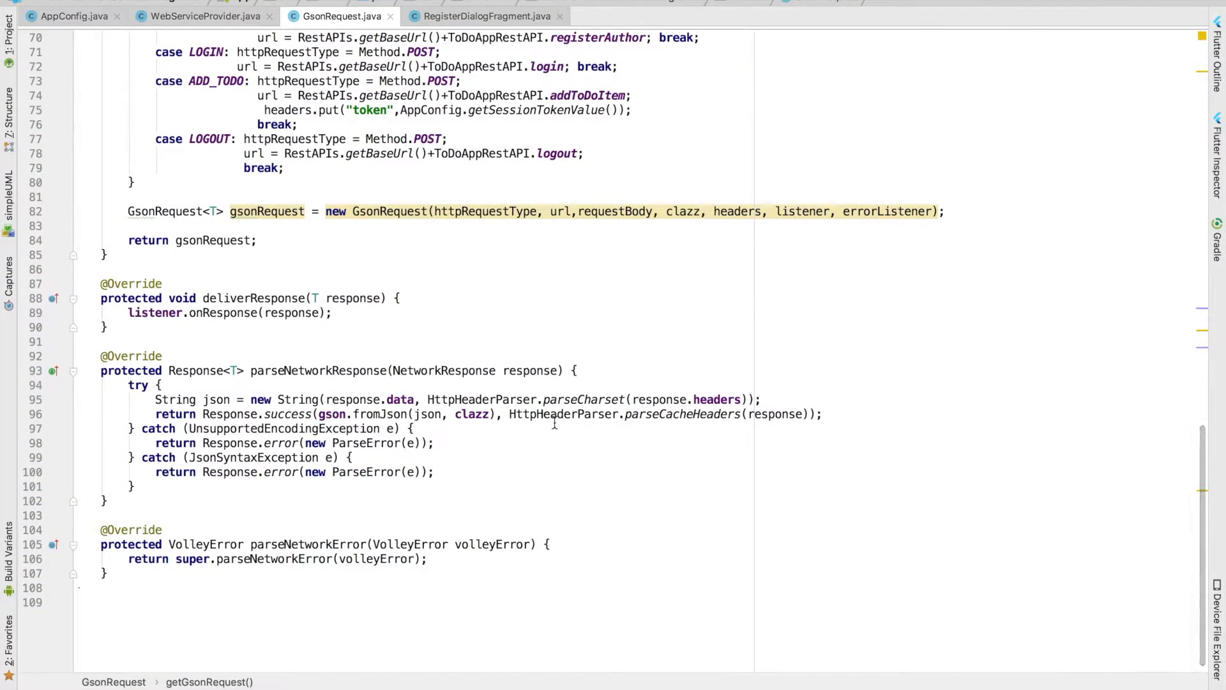
double_click(316, 370)
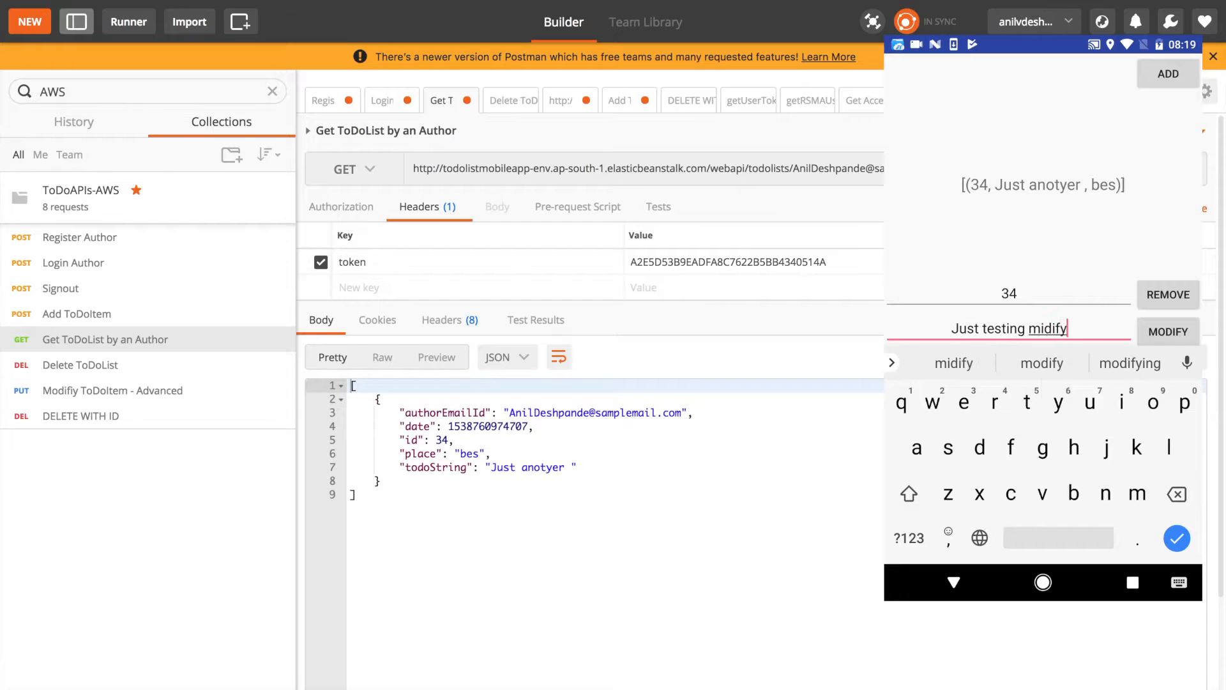
Save to-do 34's edit in the emulator, then bring up Postman's Delete ToDoList request.
left_click(1168, 331)
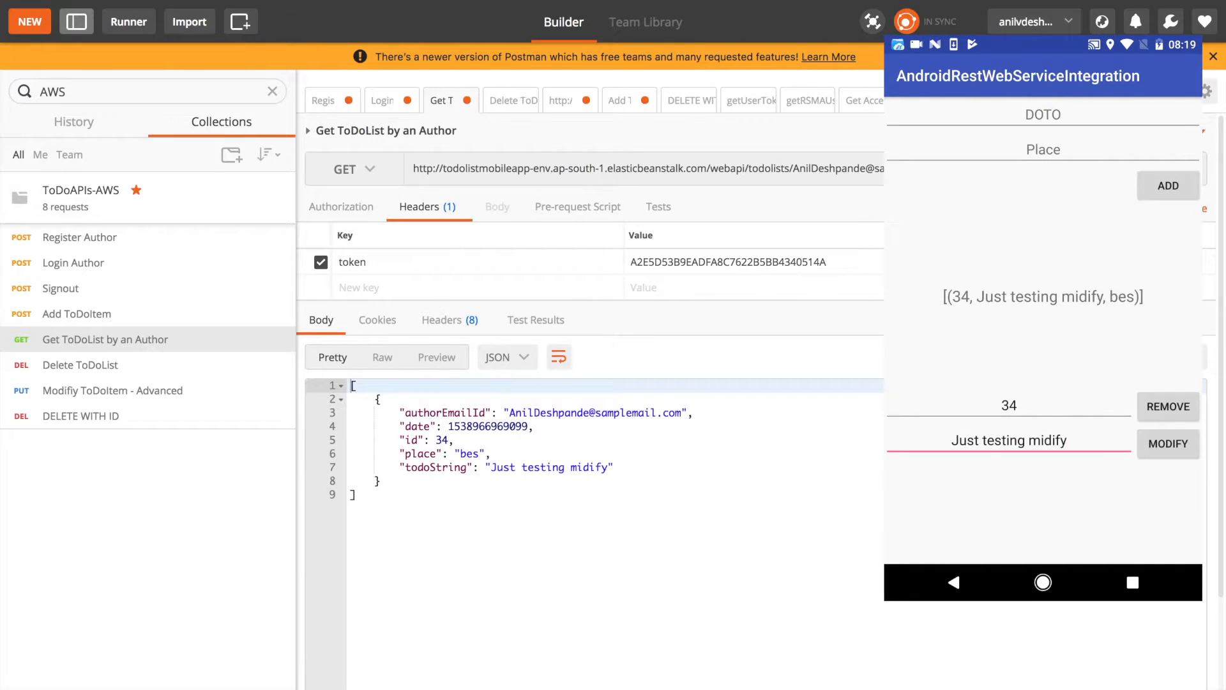
left_click(80, 415)
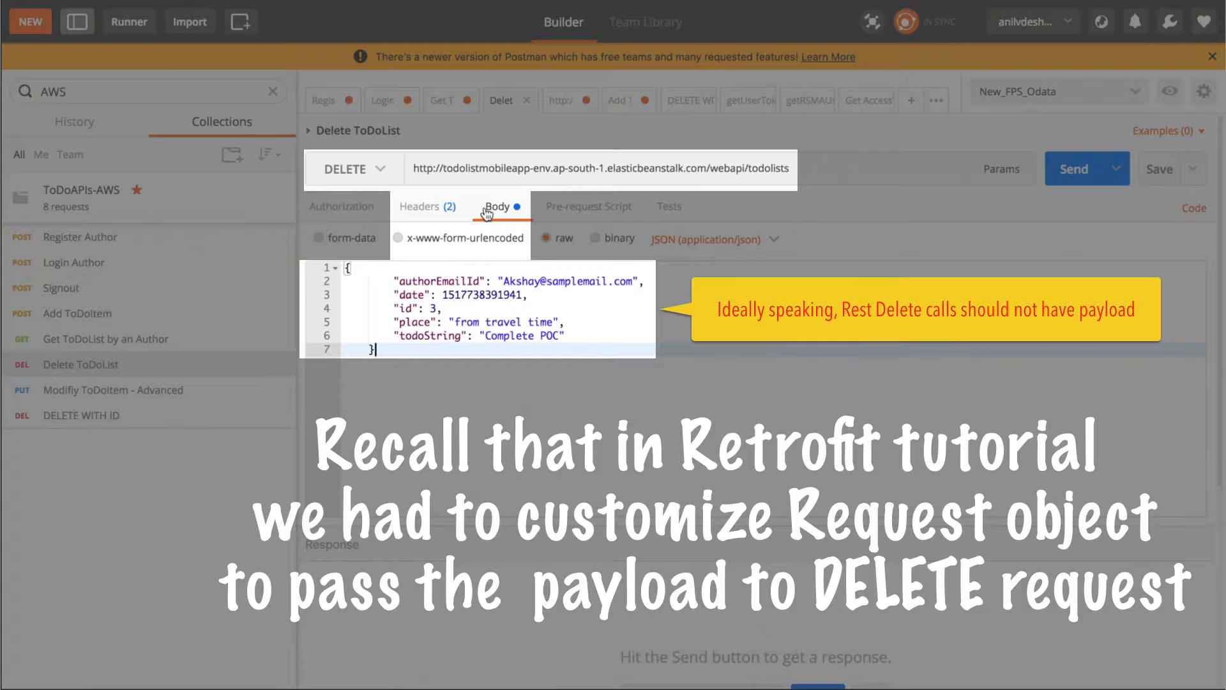
Inspect the Delete ToDoList JSON body, then the DELETE WITH ID request passing the id in the URL.
left_click(80, 415)
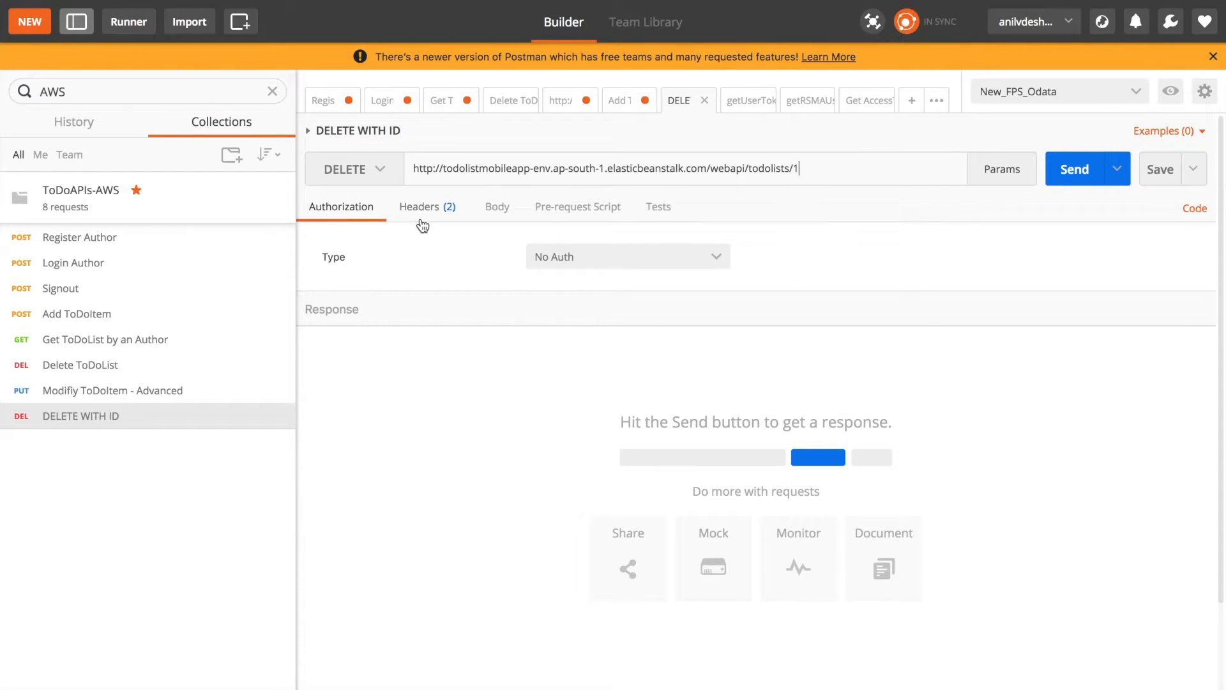
left_click(420, 206)
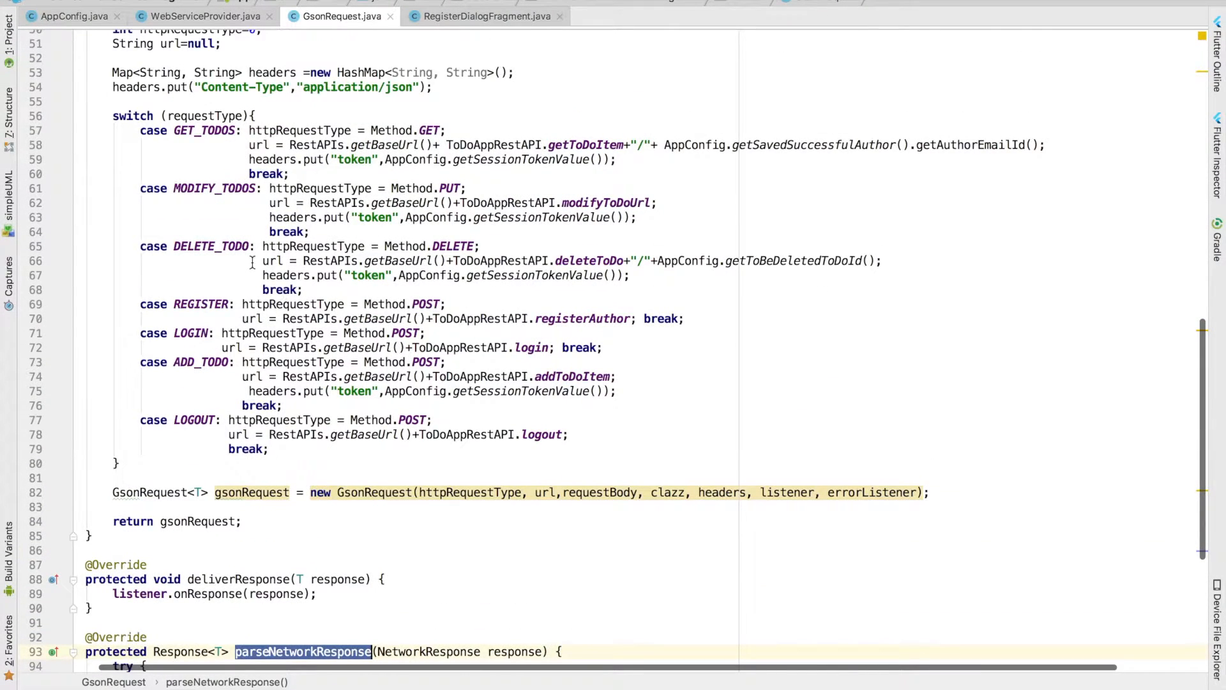
Highlight the DELETE_TODO request type and its getToBeDeletedToDoId call.
left_click(296, 246)
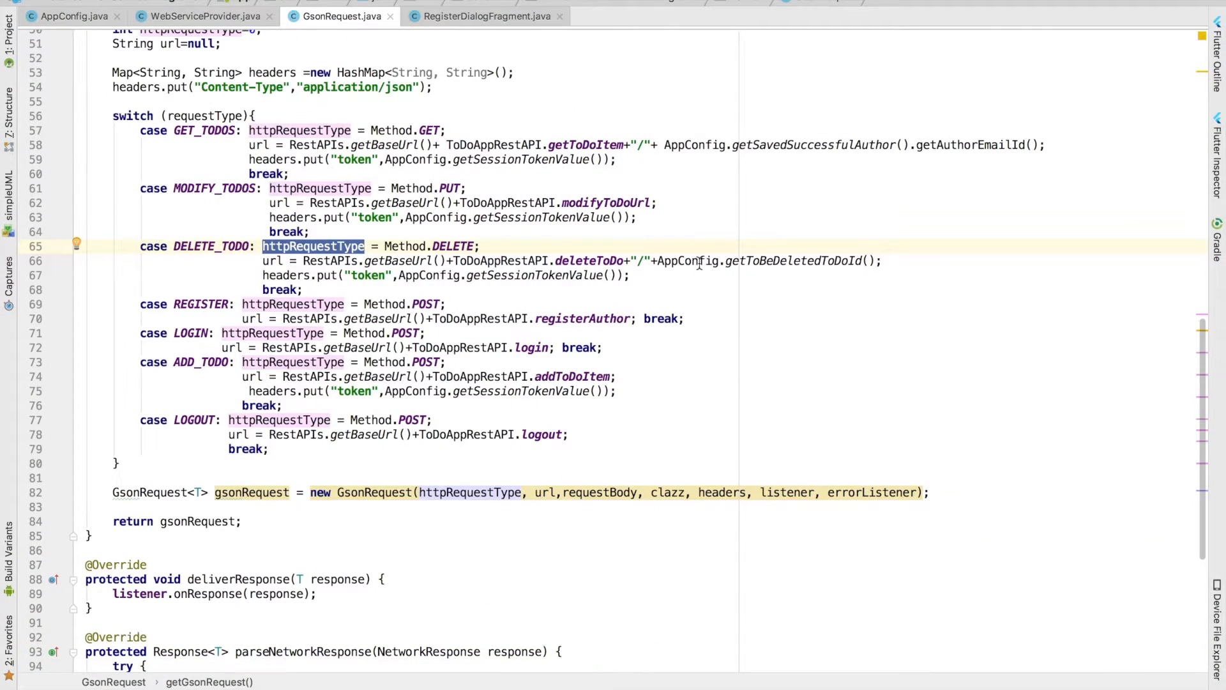
double_click(790, 260)
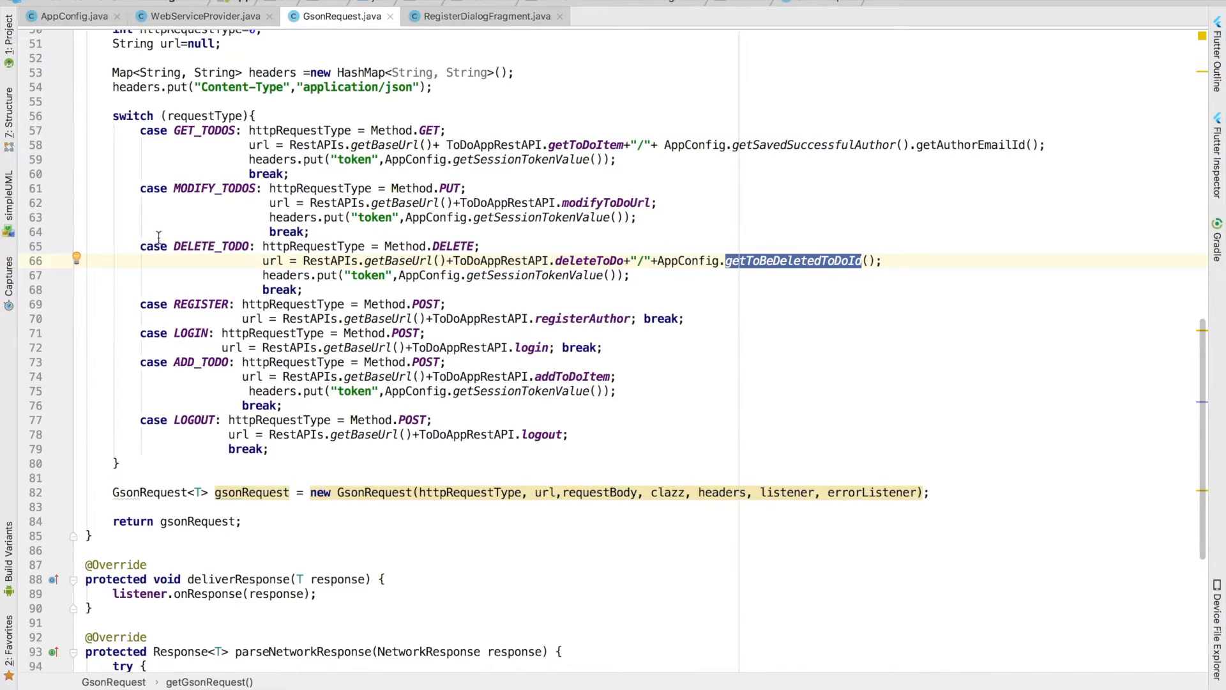
left_click(223, 390)
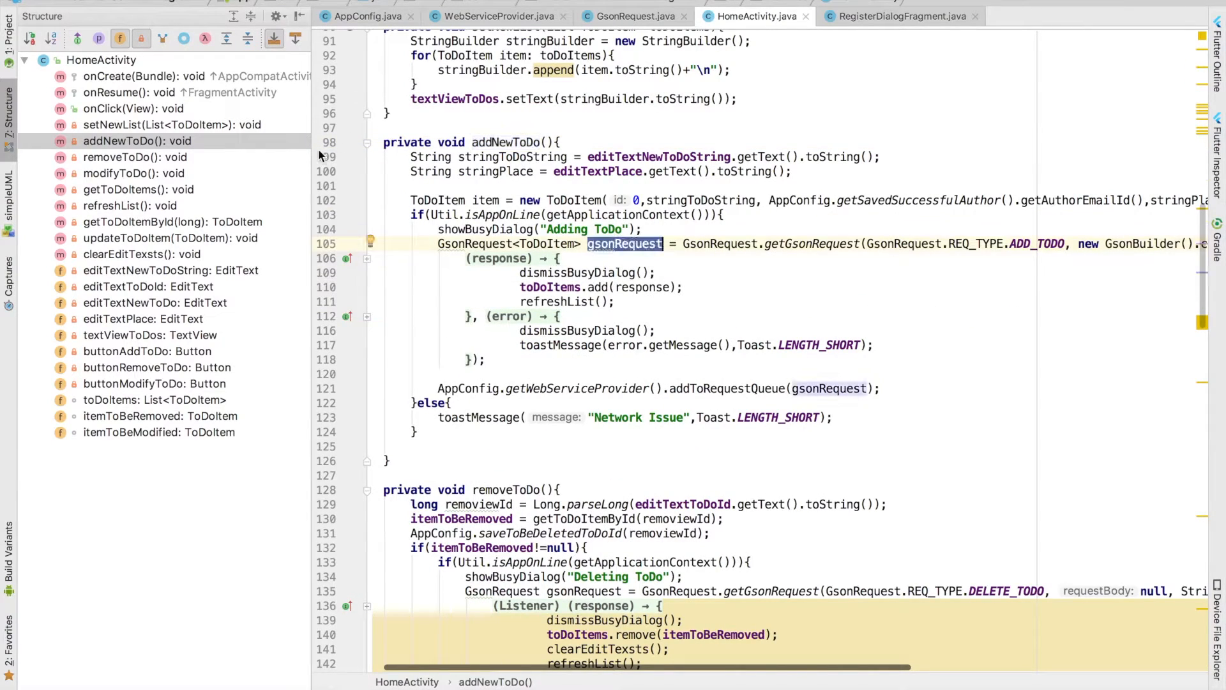
Review modifyToDo and getToDoItems, selecting the addToRequestQueue call.
left_click(135, 157)
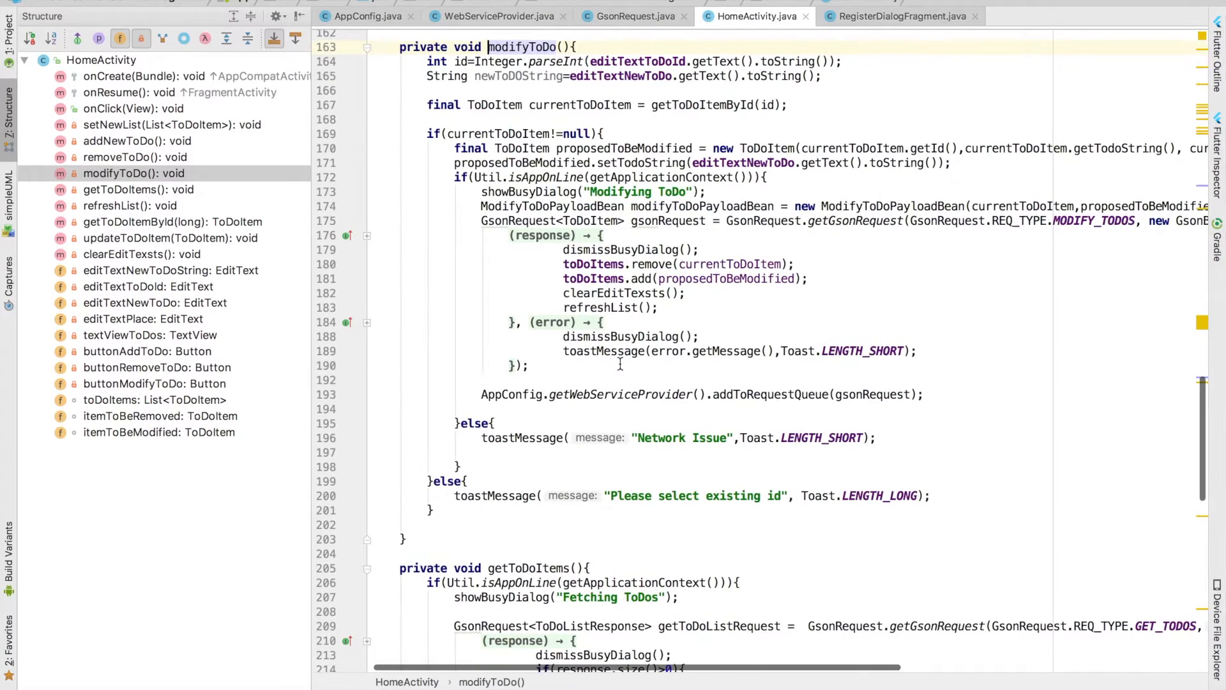
left_click(141, 189)
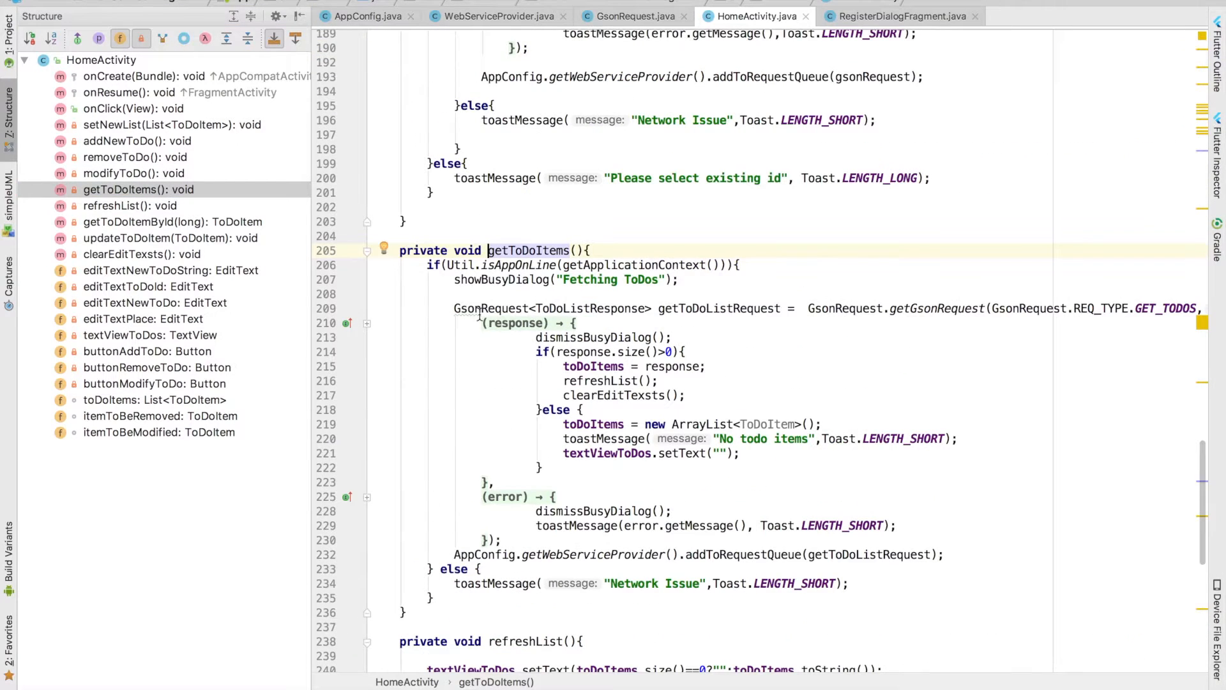
scroll("down", 3)
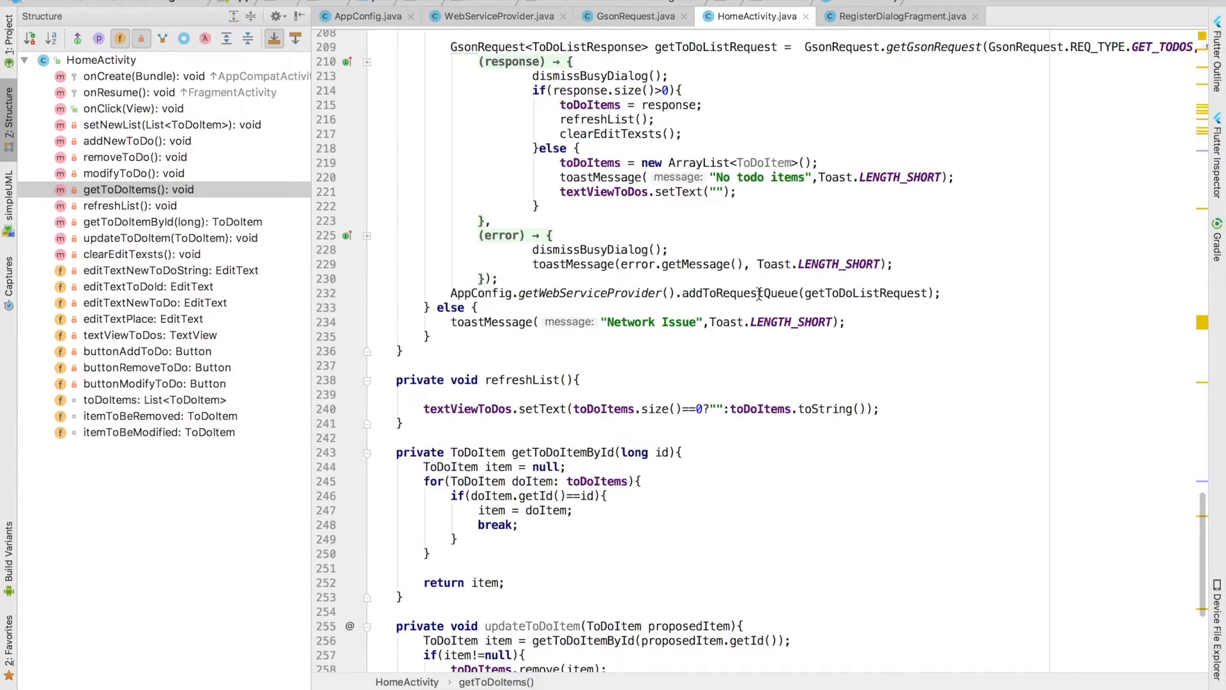
double_click(739, 293)
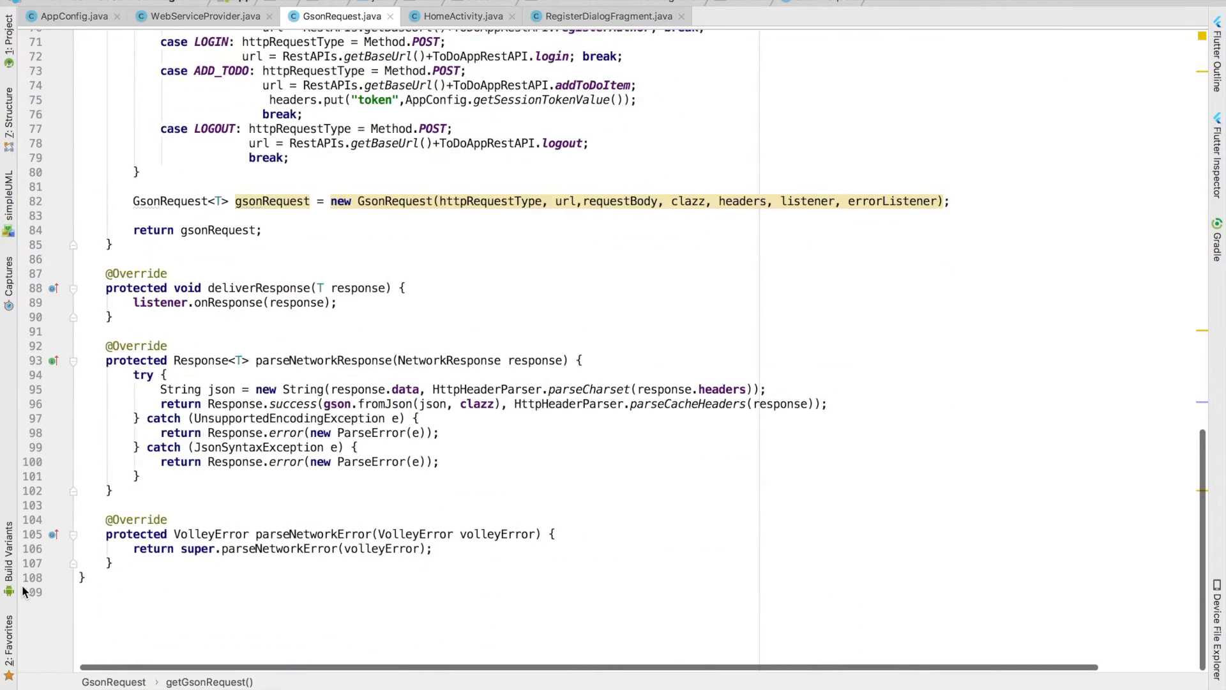
Type 'addM' near the top of GsonRequest.java.
type("addM")
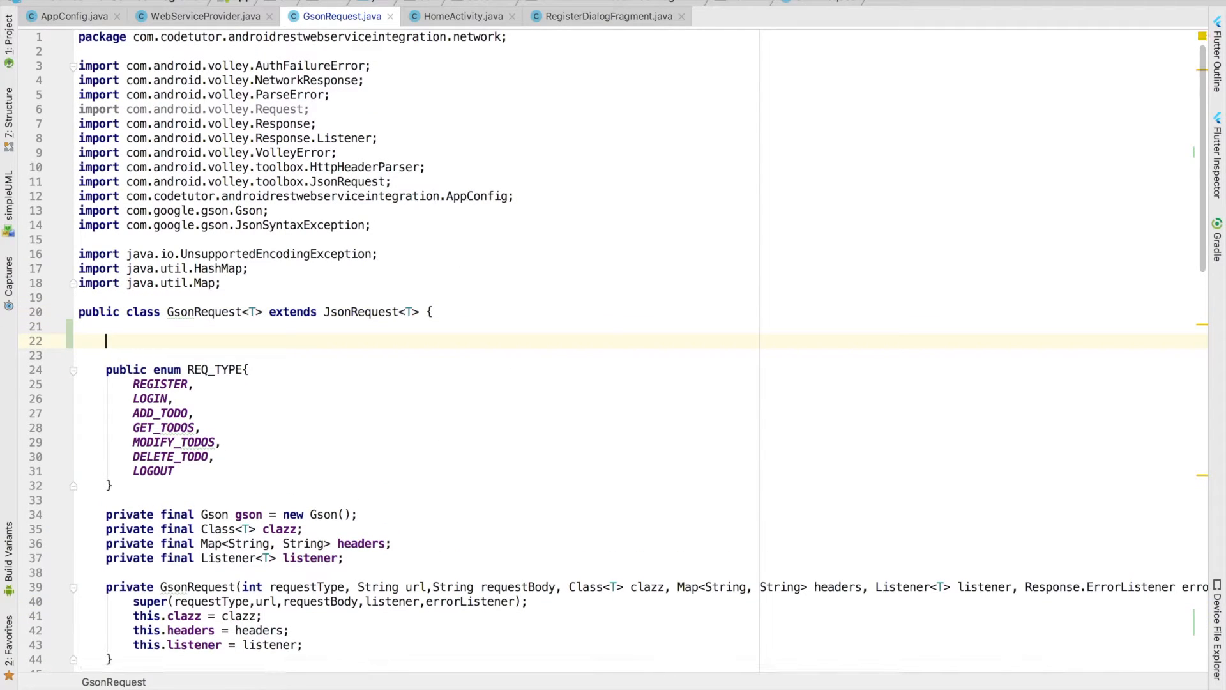
Declare a private REQ_TYPE currentRequestType field in GsonRequest.
type("private static  final String TAG = GsonRequest.class.getSimpleName();")
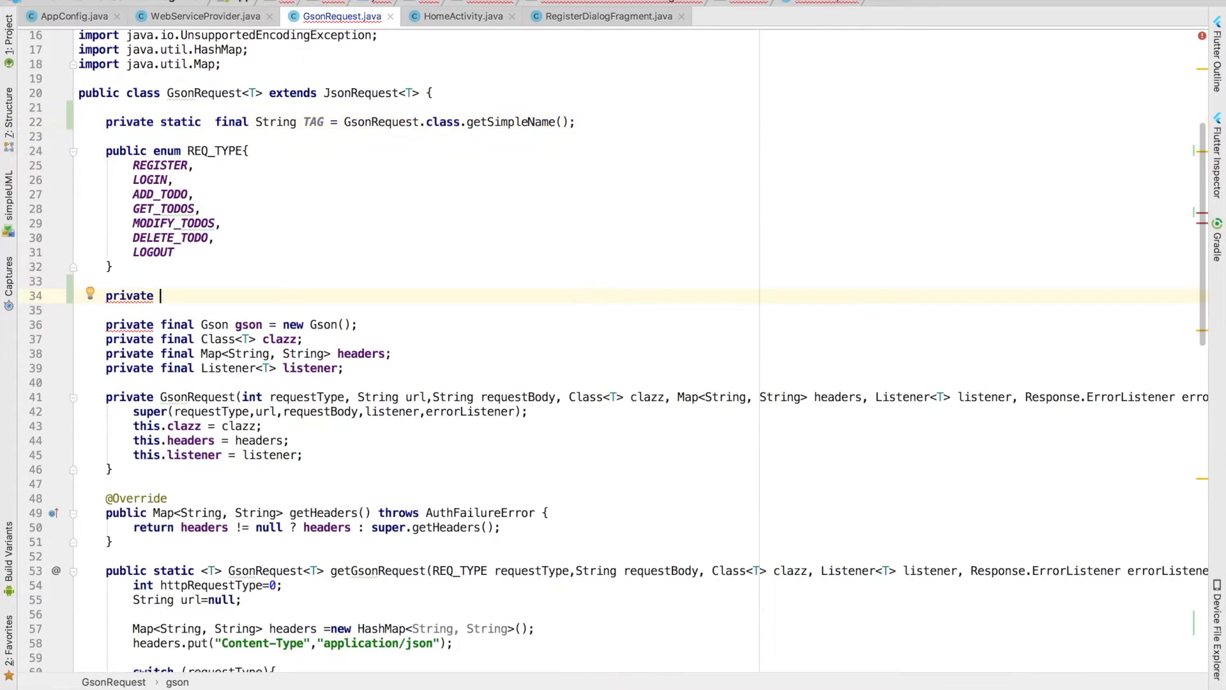
type("REQ_TYPE")
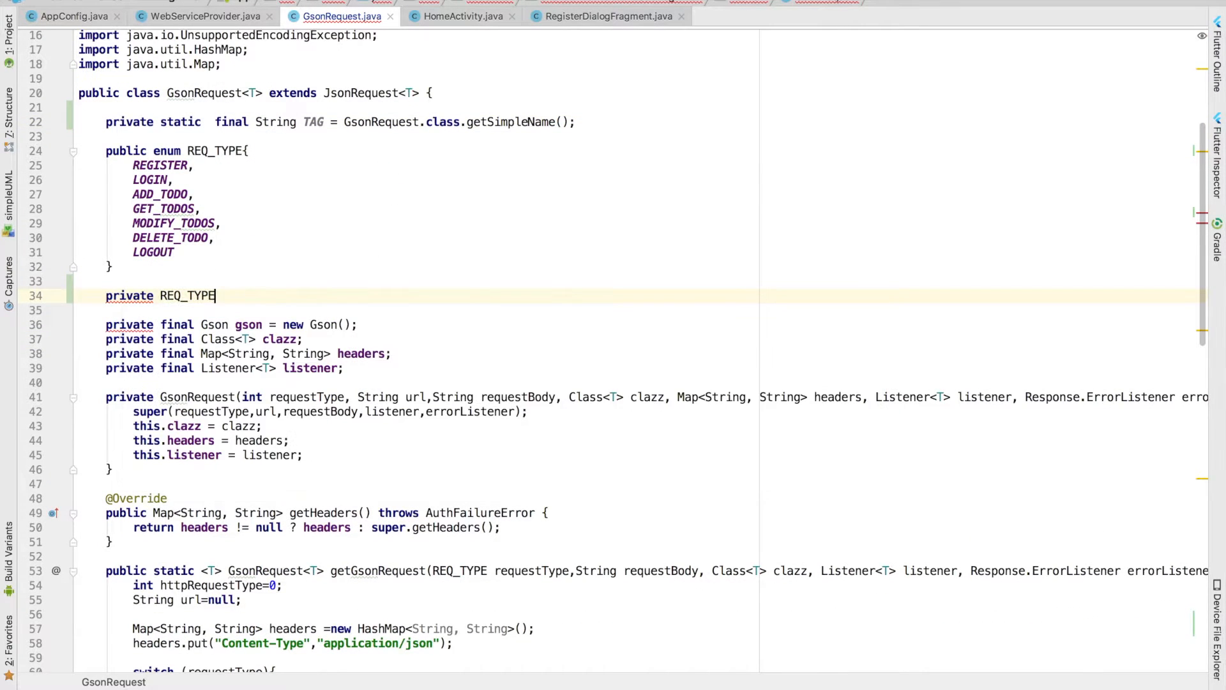
type("currentRequest")
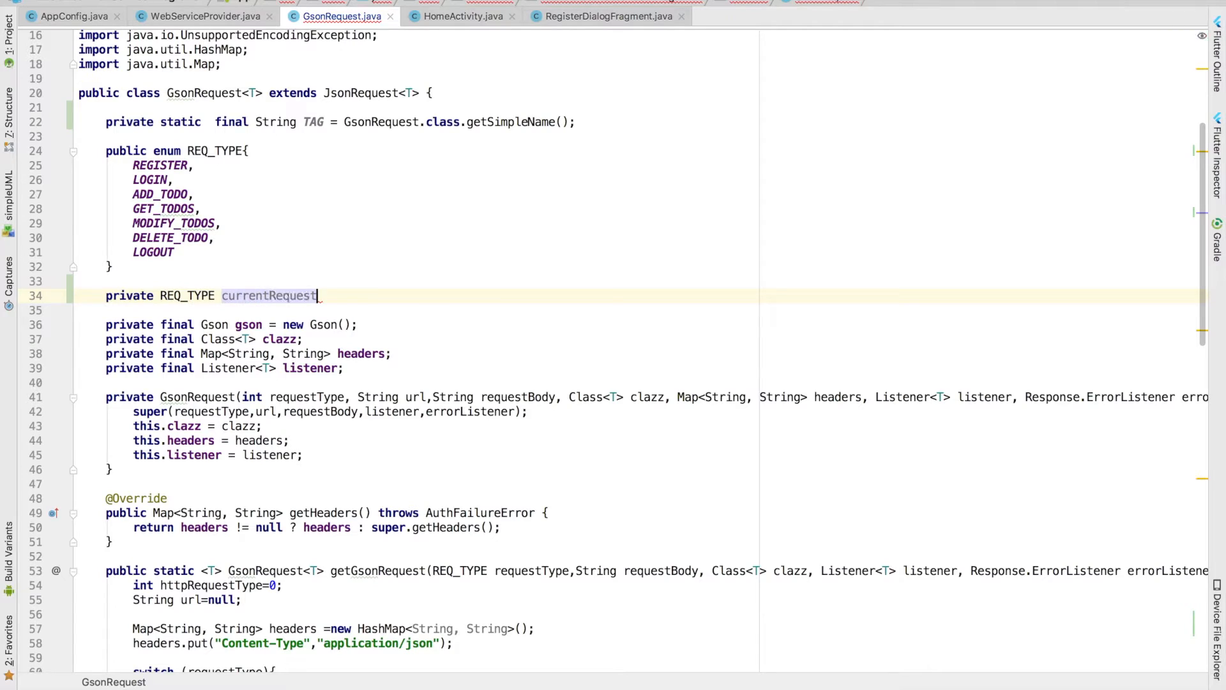
type("Type;")
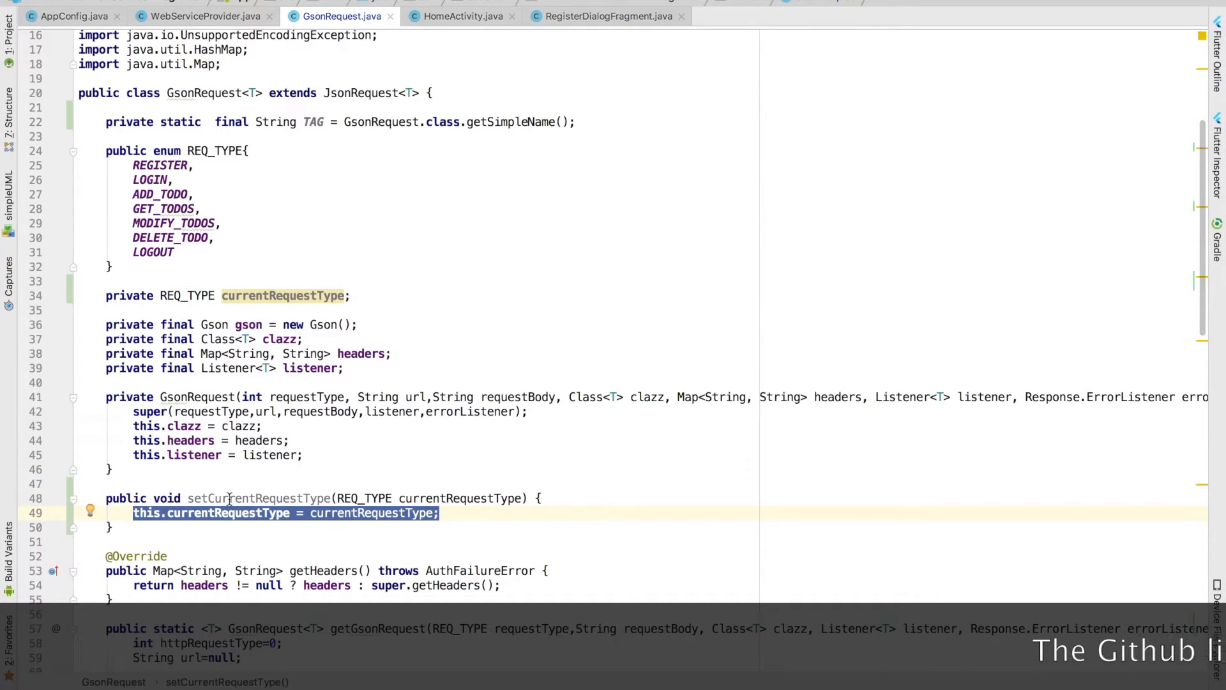
scroll("down", 3)
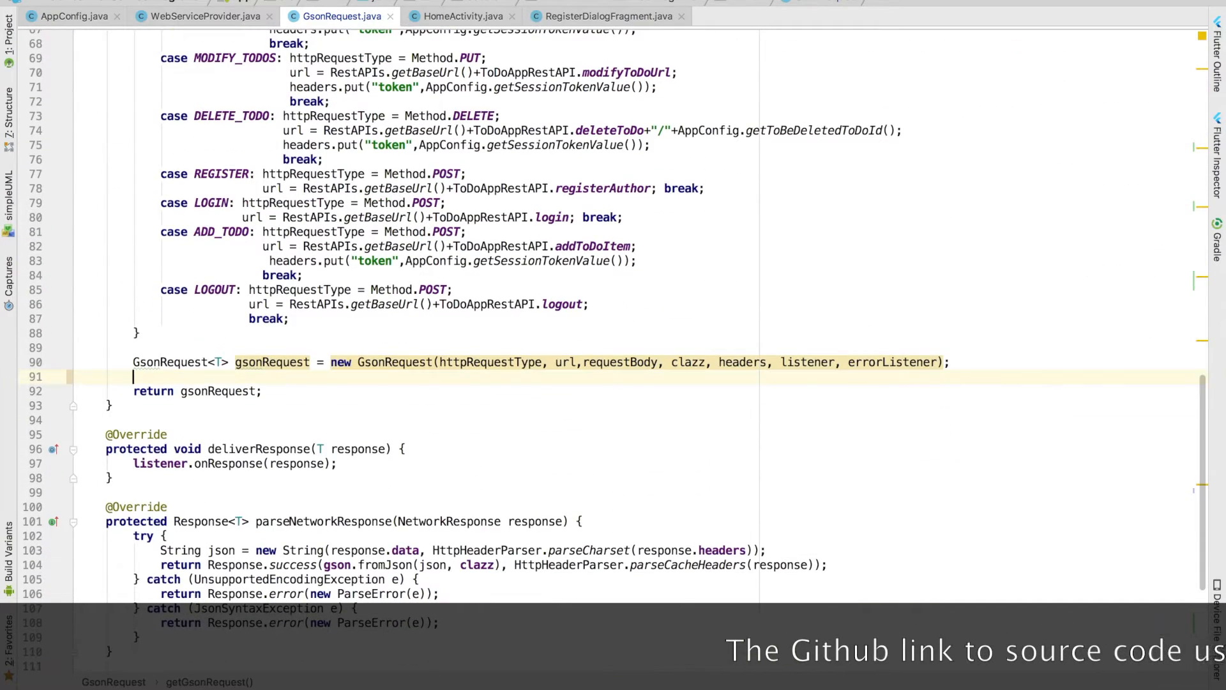
Add gsonRequest.setCurrentRequestType(requestType); and a Log statement in the addMarker override.
type("gsonRequest.setCurrentRequestType();")
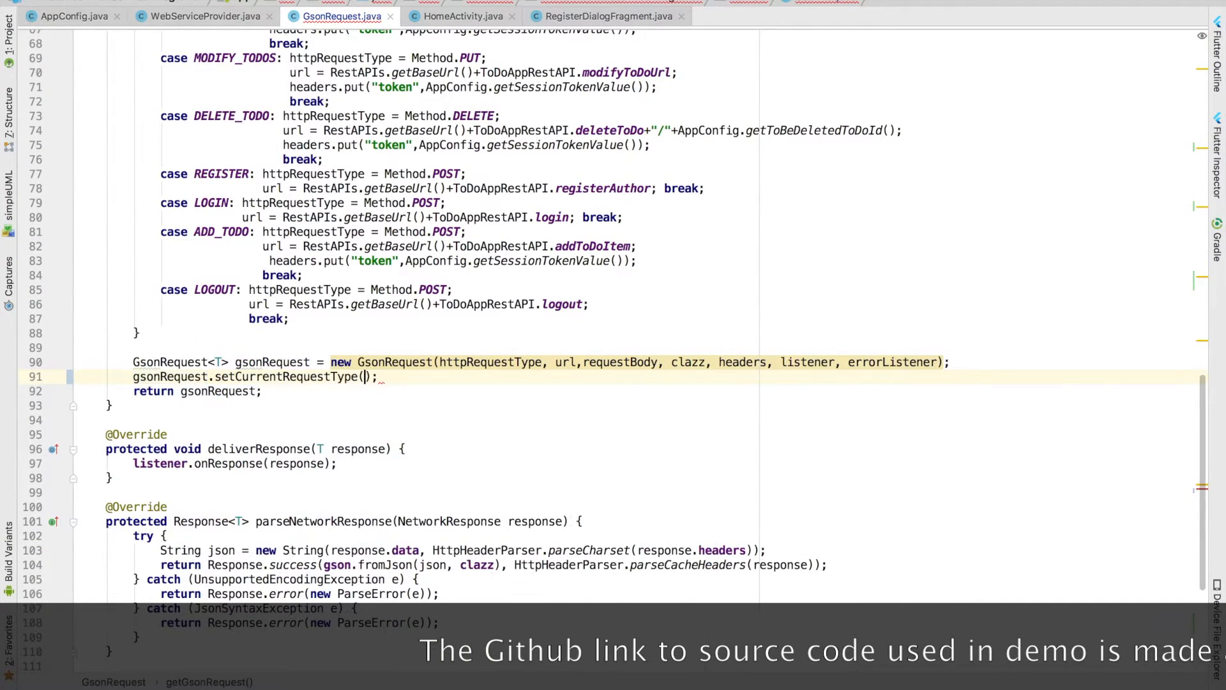
type("requestType")
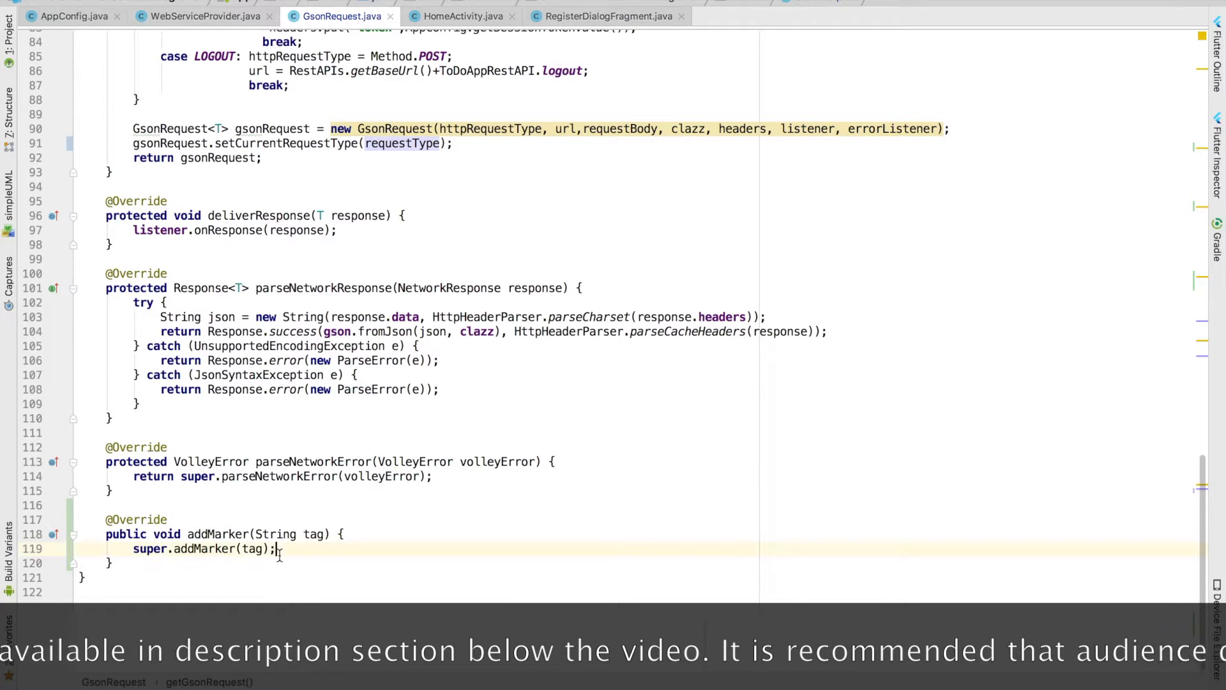
type("Log")
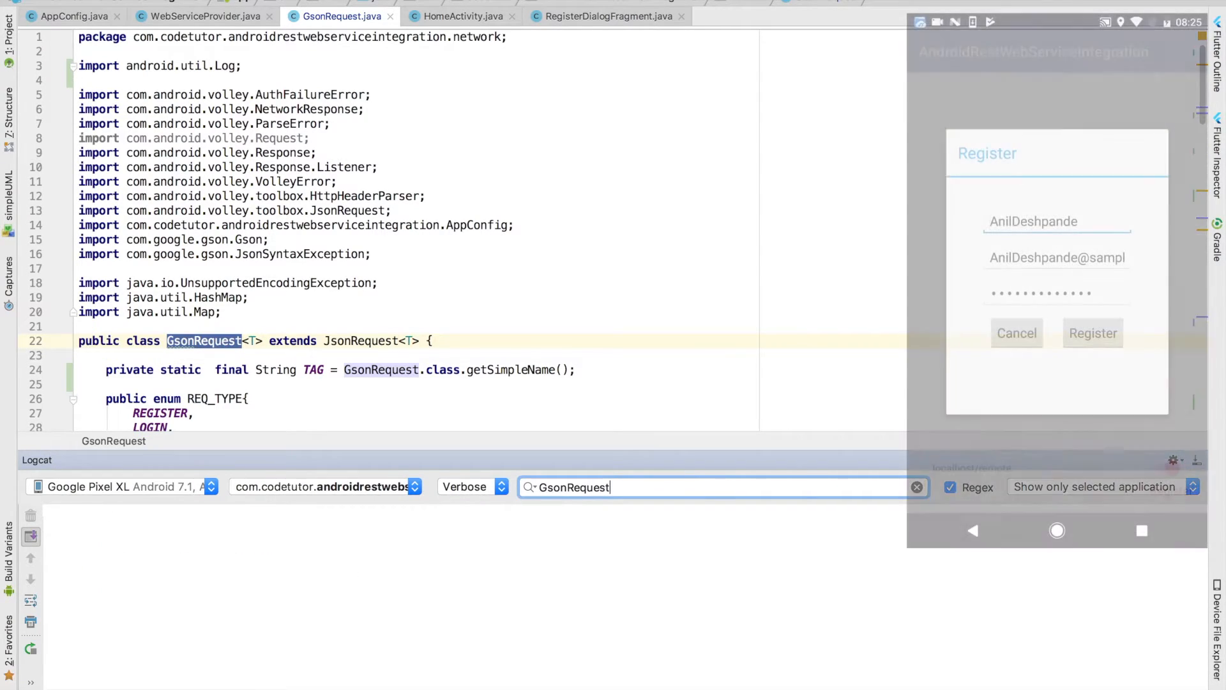
Register in the emulator and highlight the GsonRequest queue stage names logged in Logcat.
left_click(1092, 332)
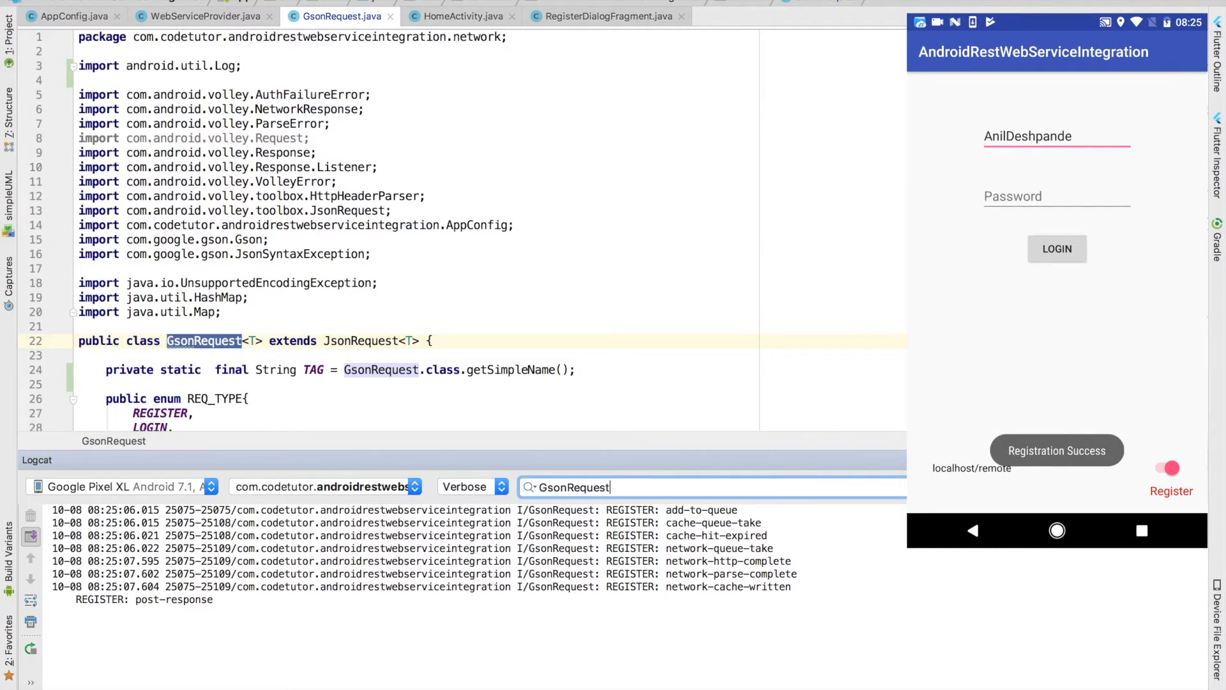
double_click(722, 509)
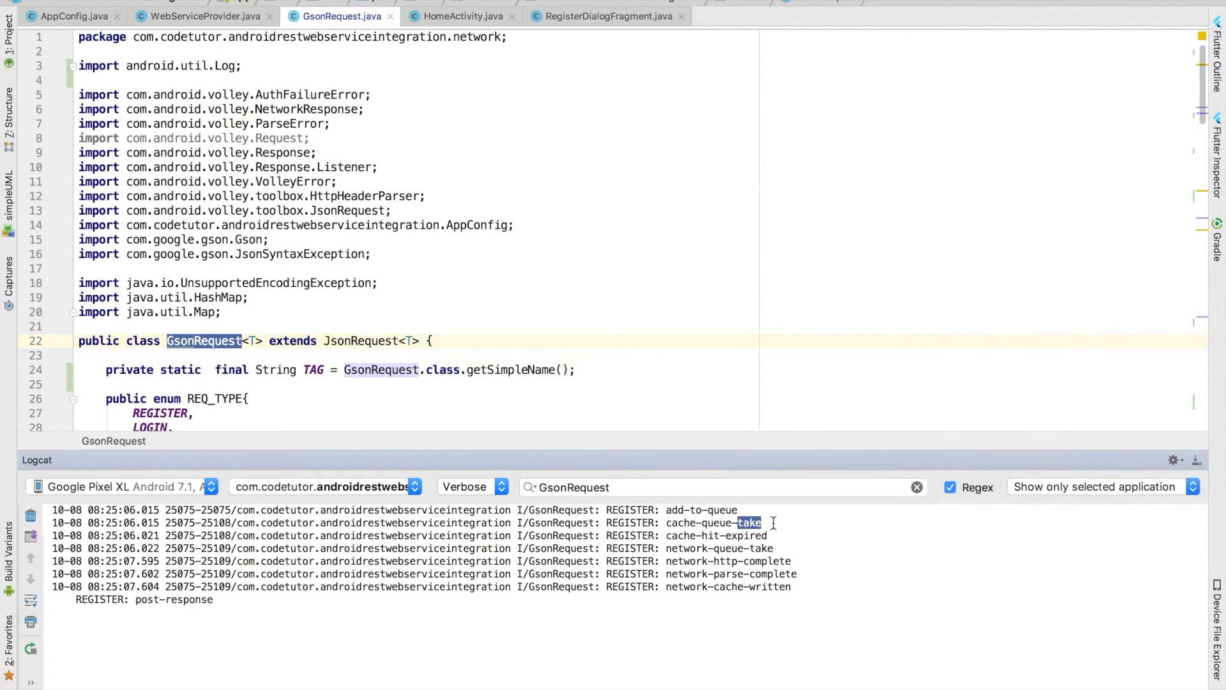
double_click(746, 535)
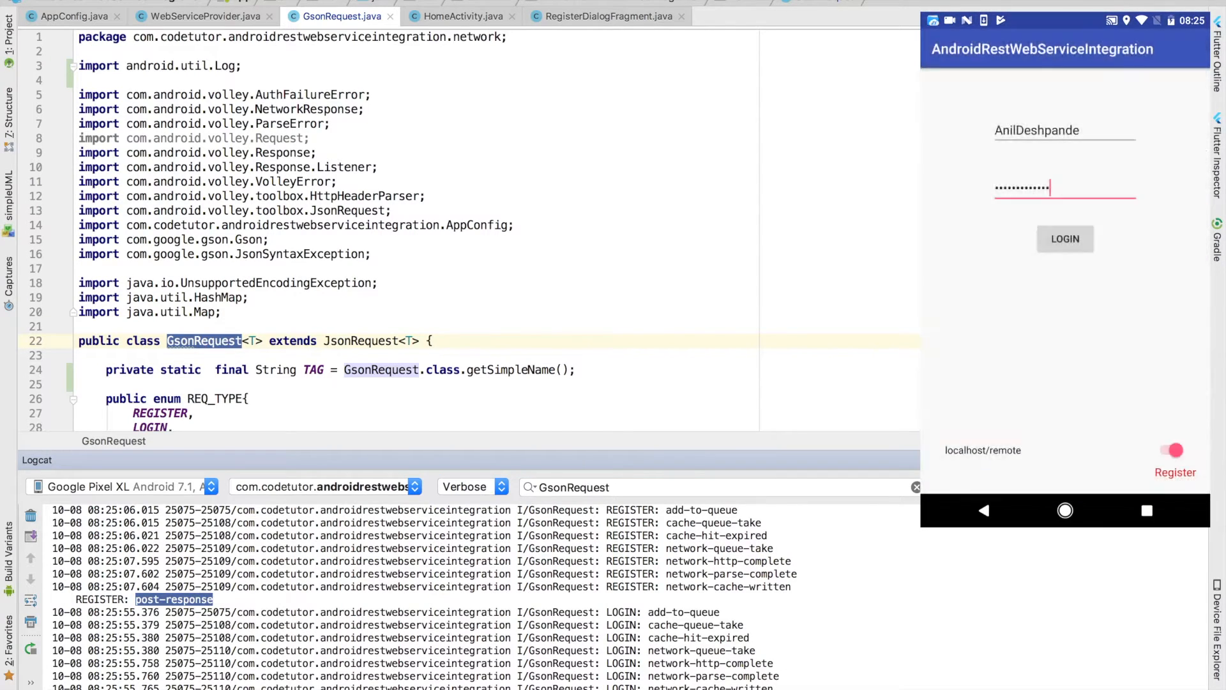
Log in from the emulator and enlarge the Logcat panel to show the LOGIN and GET_TODOS markers.
left_click(1064, 238)
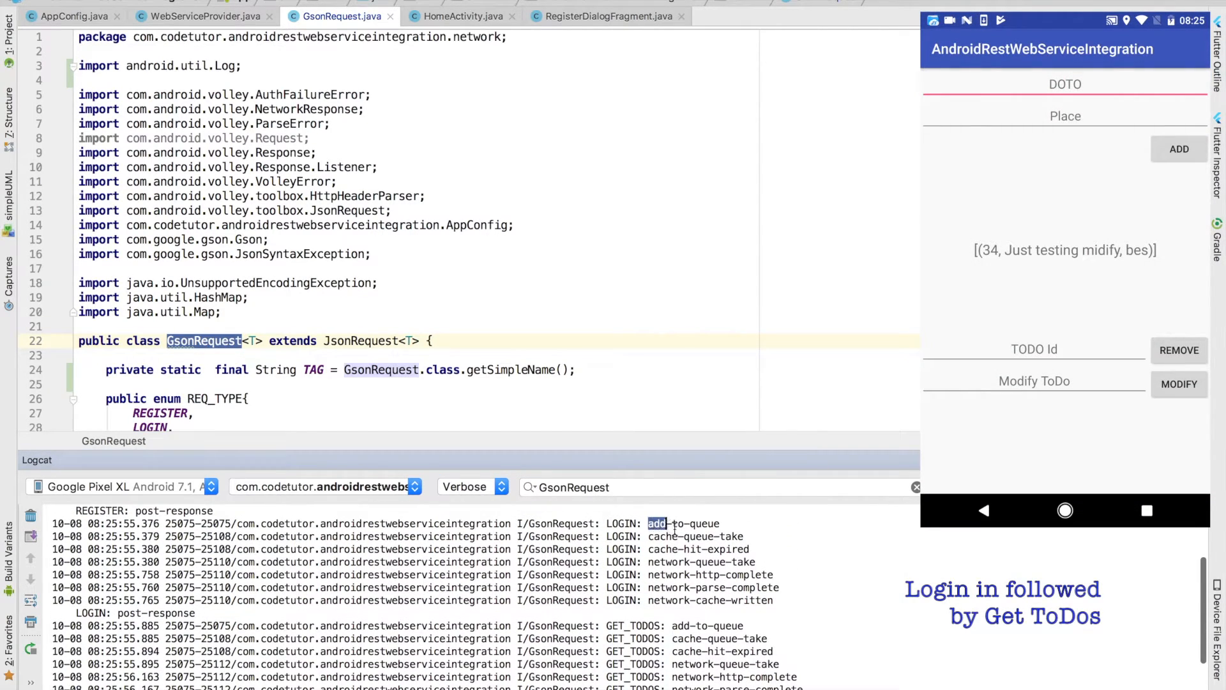
left_click_drag(655, 536, 770, 600)
type("feom des")
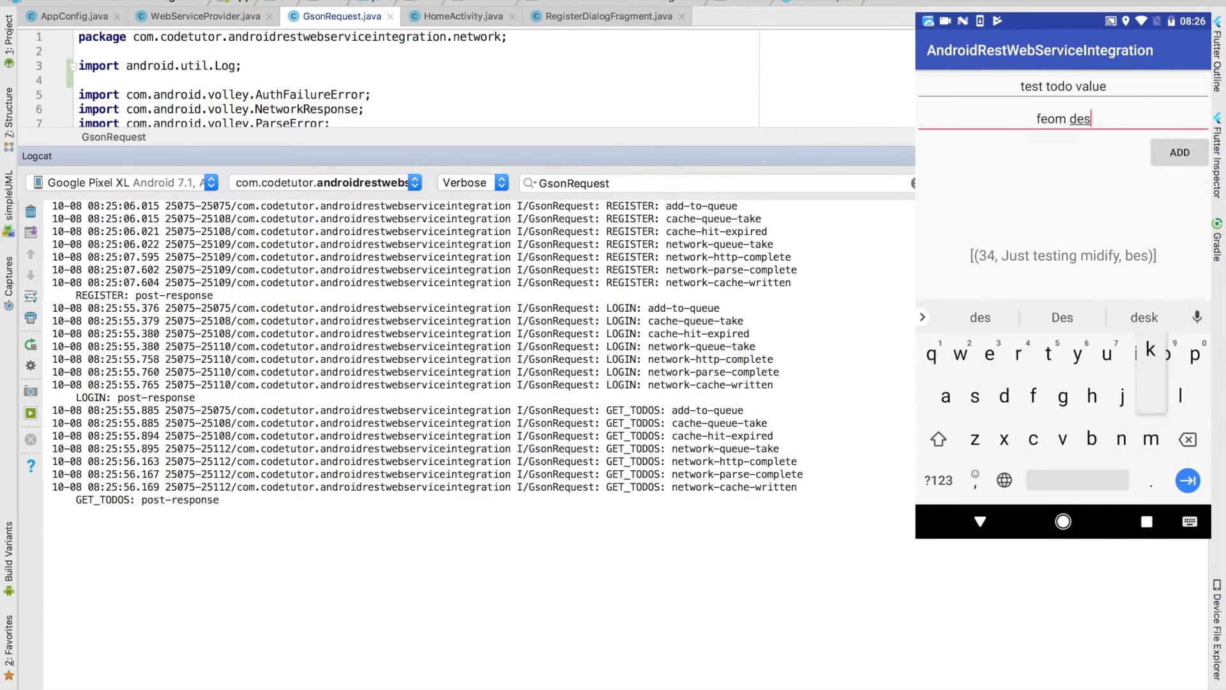
Add the to-do 'test todo value' in the emulator, producing ADD_TODO markers in Logcat.
left_click(1180, 152)
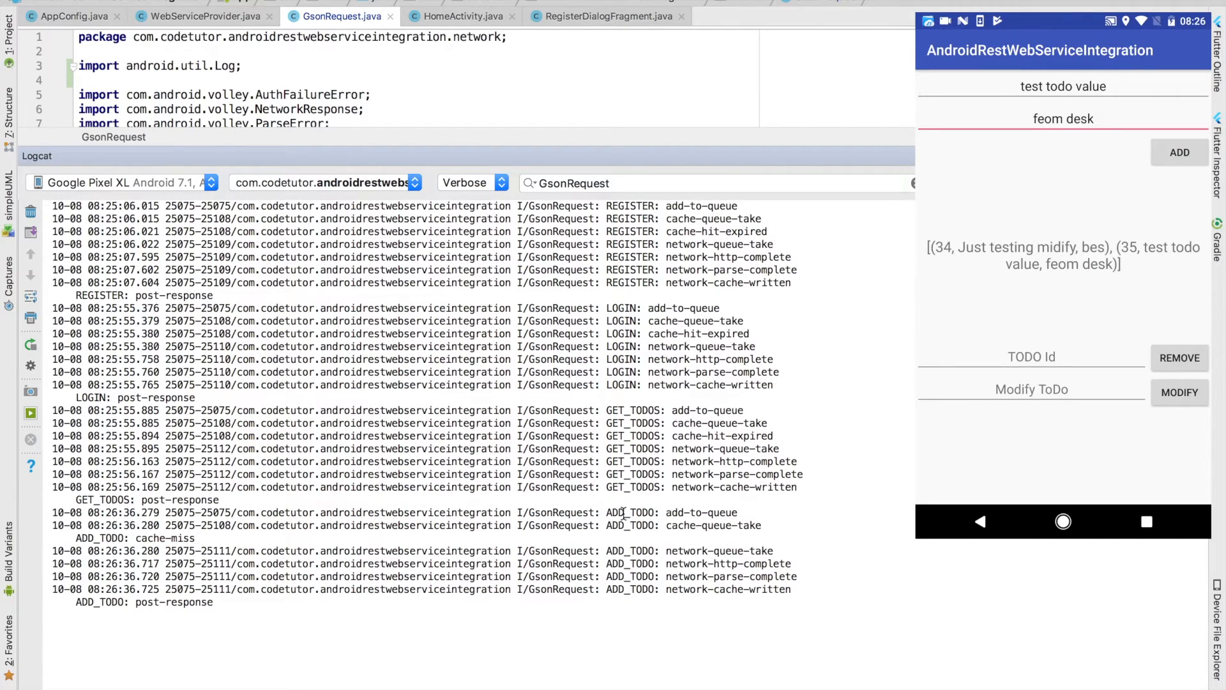